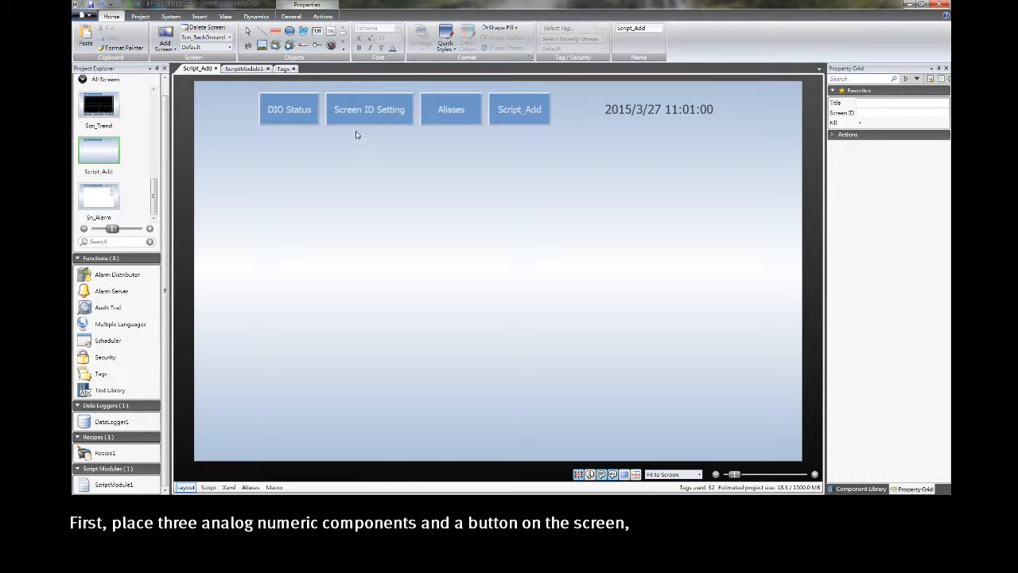
pyautogui.moveTo(316, 32)
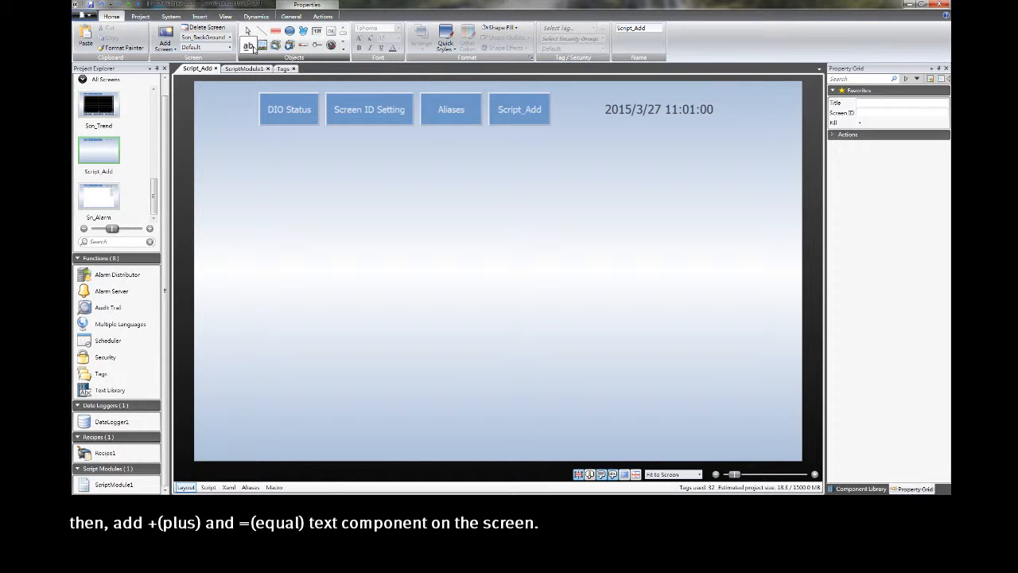
pyautogui.moveTo(248, 45)
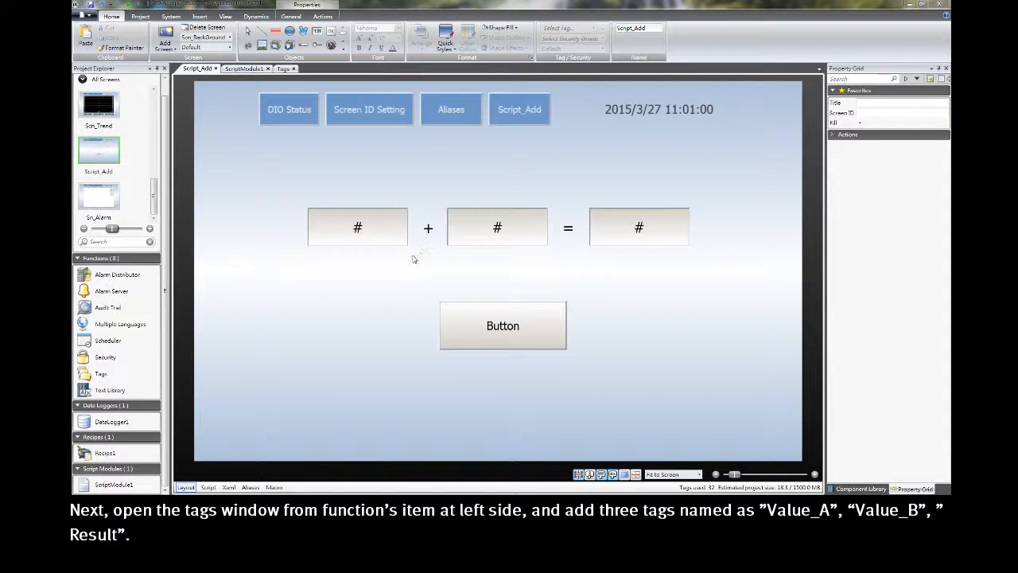
# Step: Add the tags Value_A, Value_B and Result to the project's tag list
pyautogui.click(101, 374)
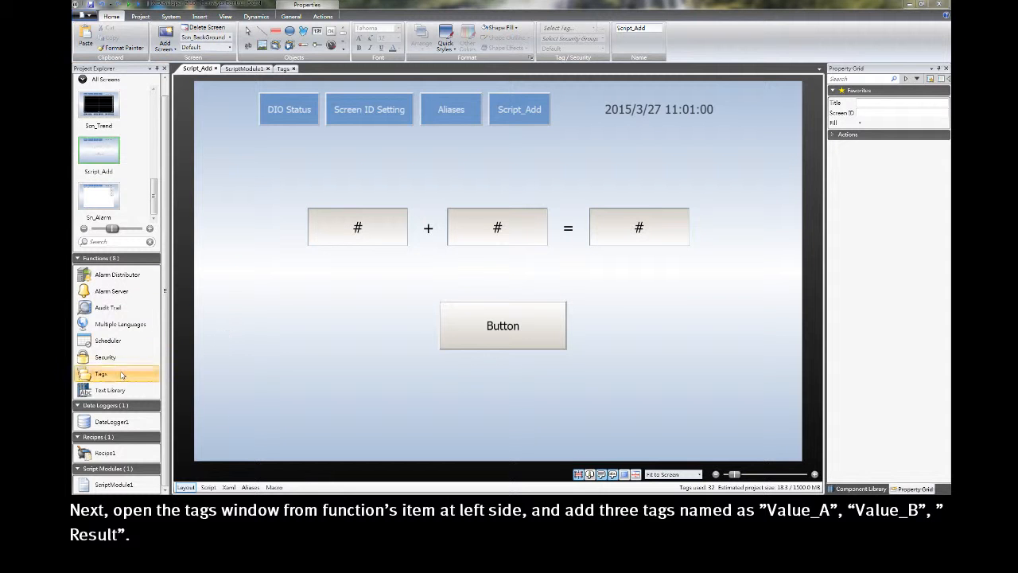
pyautogui.click(101, 373)
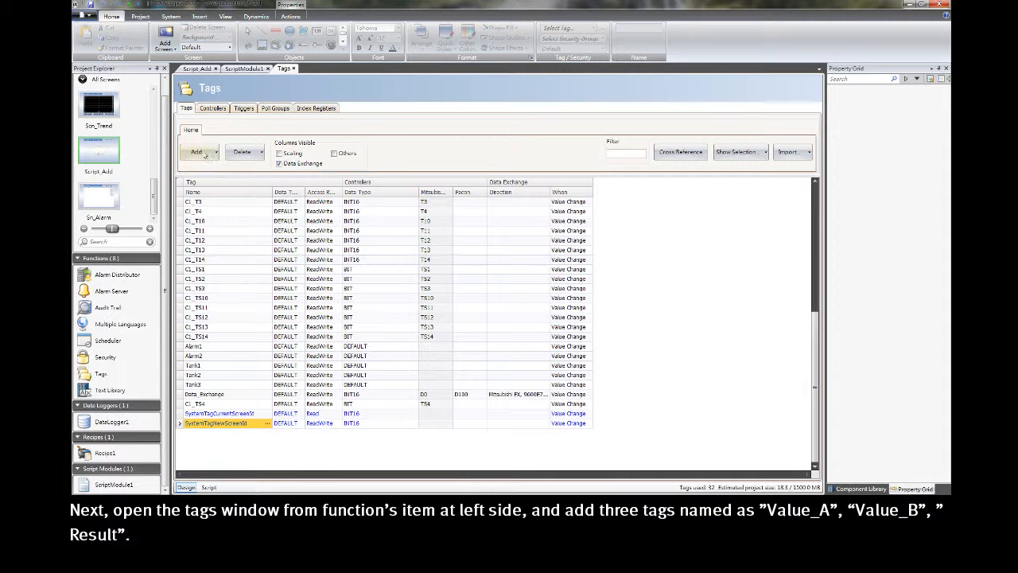
pyautogui.click(196, 152)
pyautogui.write('Value_B')
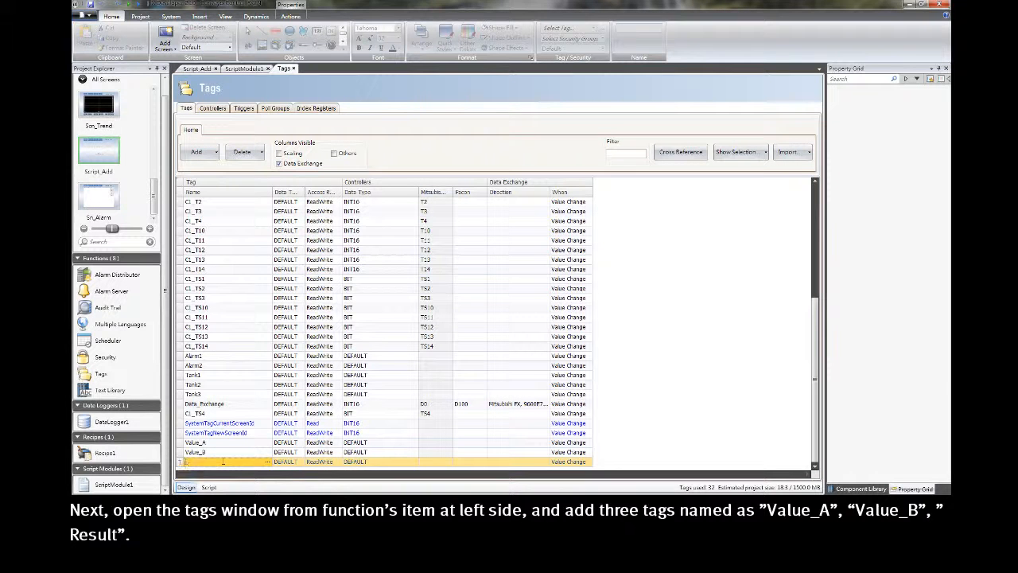
pyautogui.write('Result')
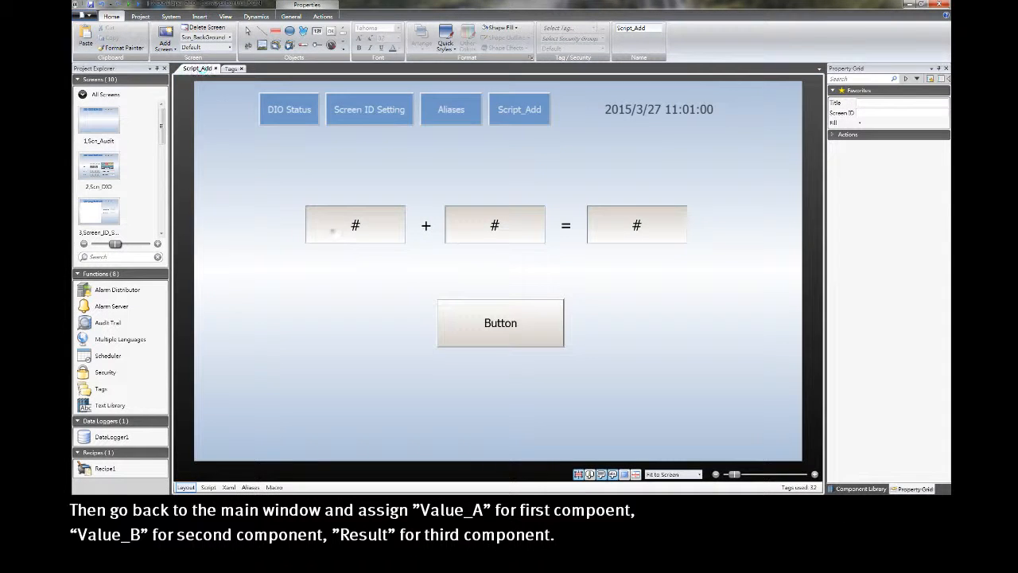
# Step: Link the first numeric field to Value_A and the second to Value_B
pyautogui.click(354, 225)
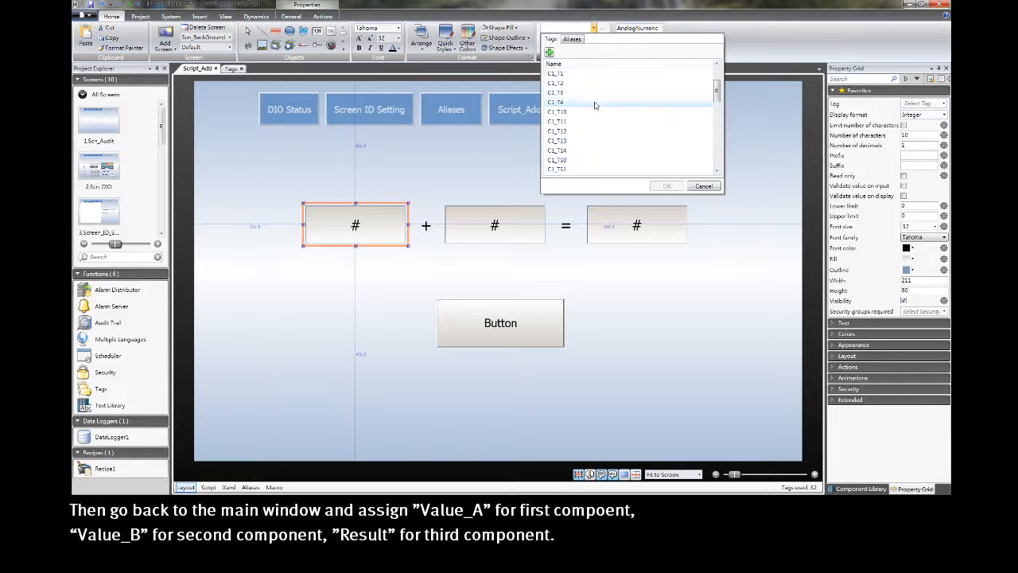
pyautogui.scroll(-3)
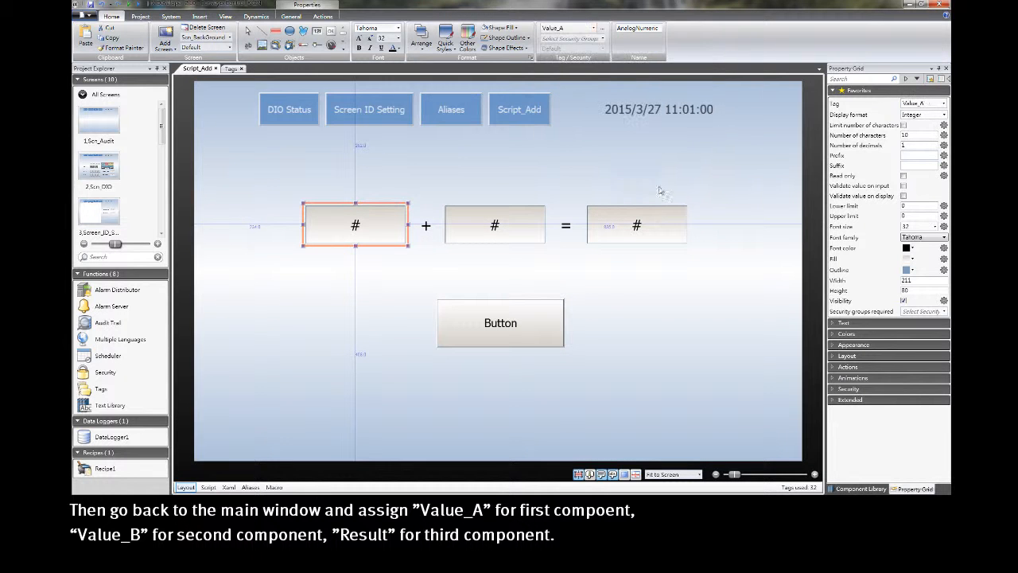
pyautogui.click(493, 225)
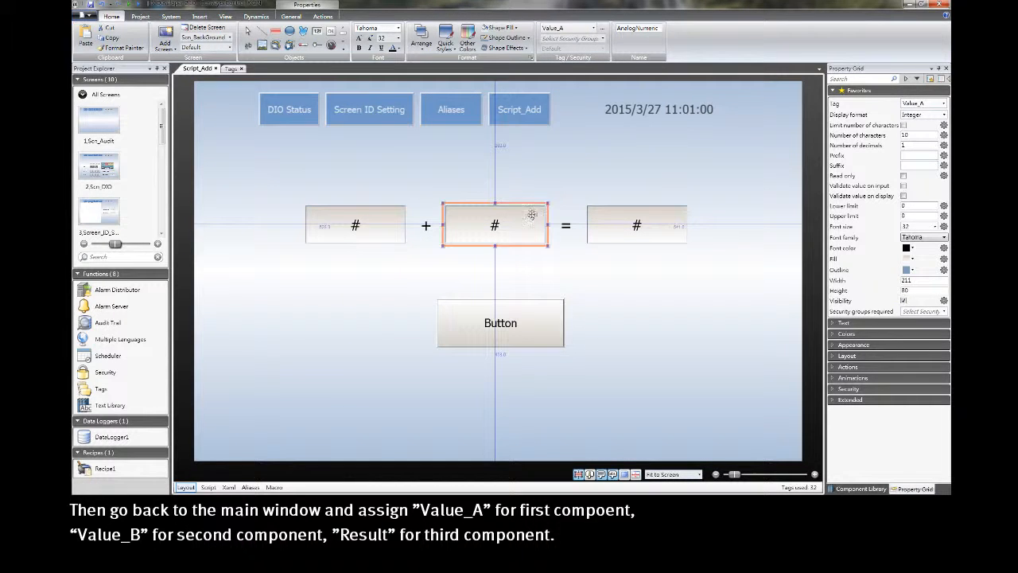
pyautogui.click(602, 28)
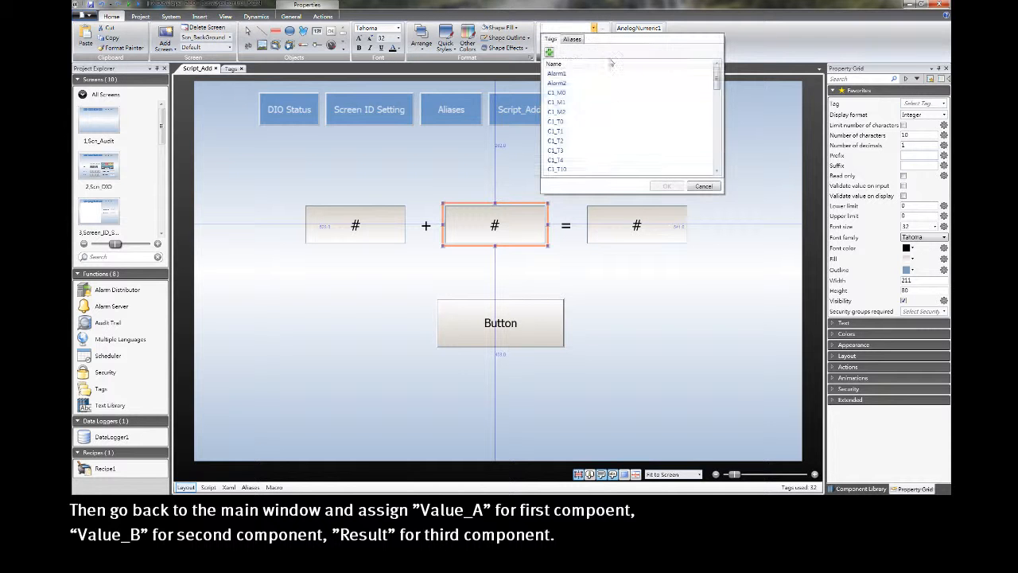
pyautogui.scroll(-3)
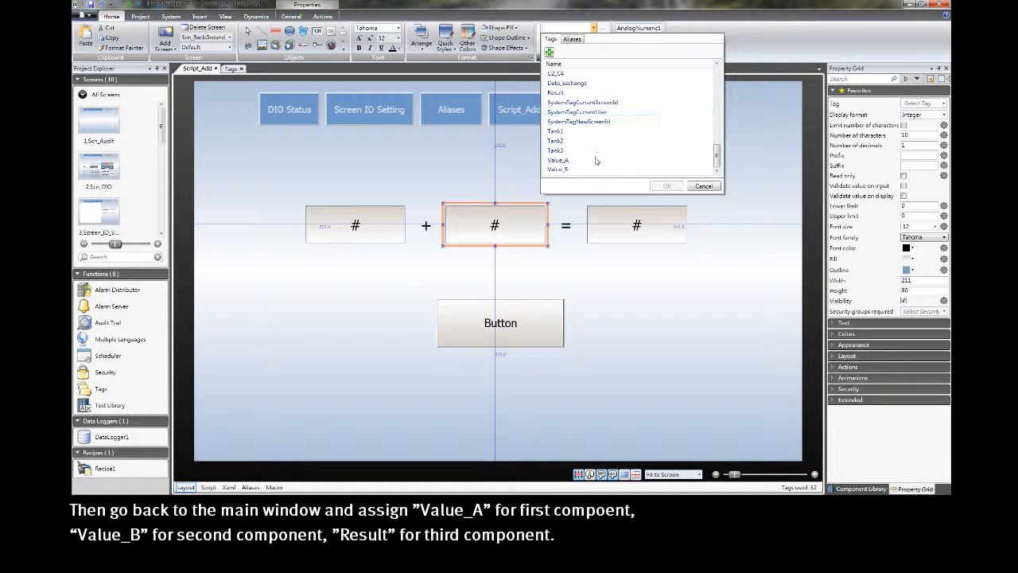
pyautogui.click(667, 186)
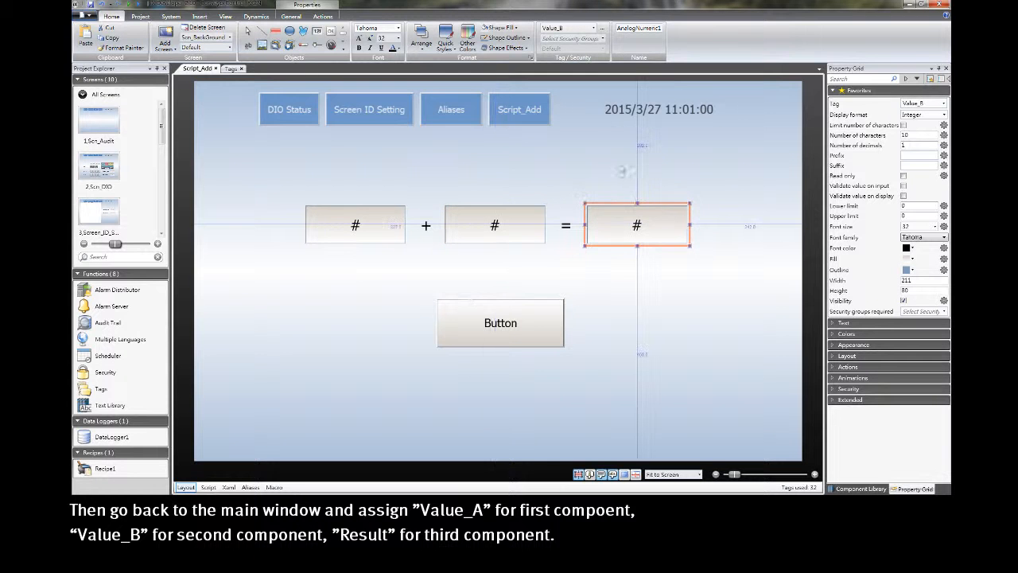
# Step: Link the third numeric field to the Result tag
pyautogui.click(602, 28)
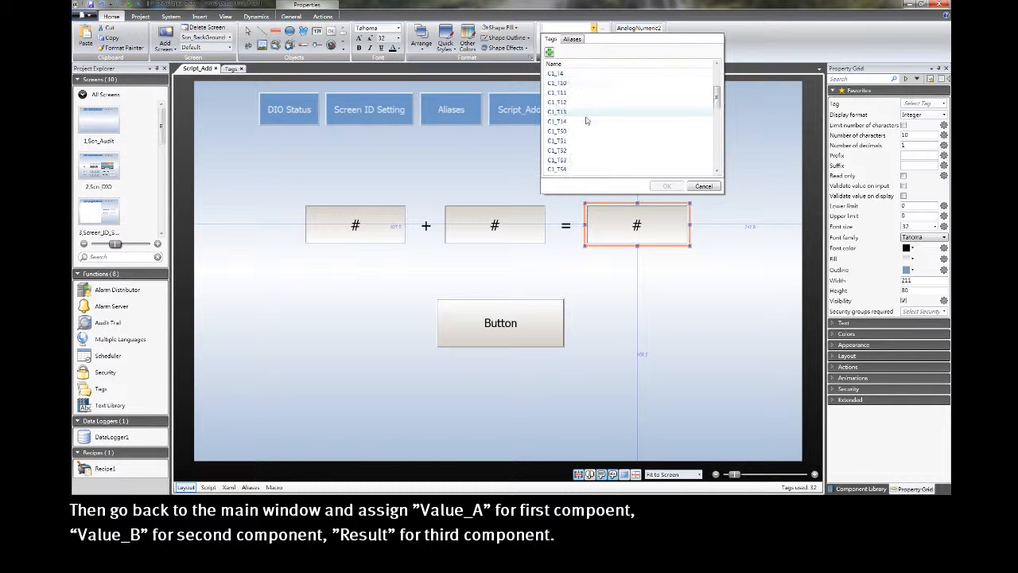
pyautogui.scroll(-3)
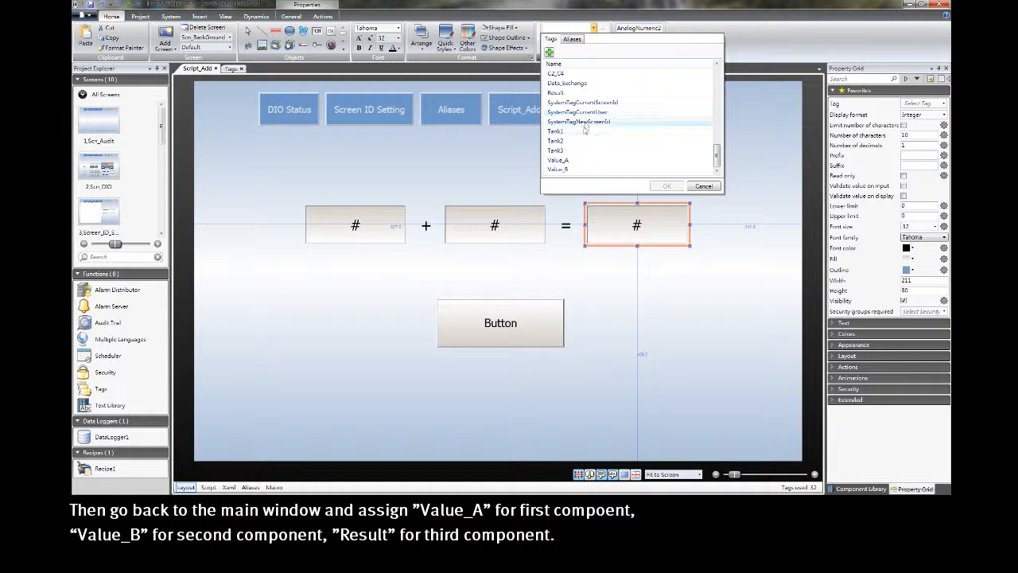
pyautogui.click(555, 92)
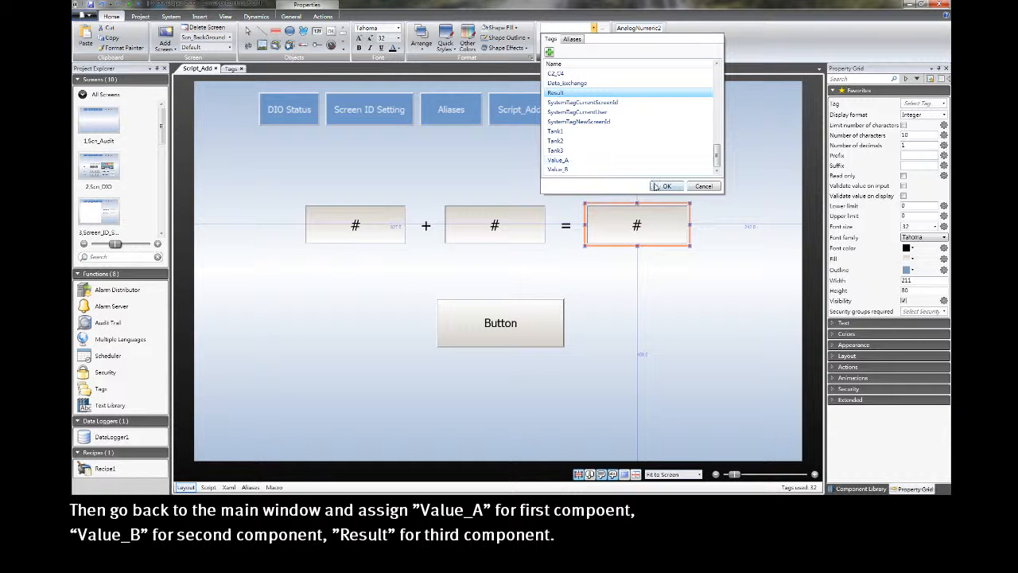
pyautogui.click(666, 185)
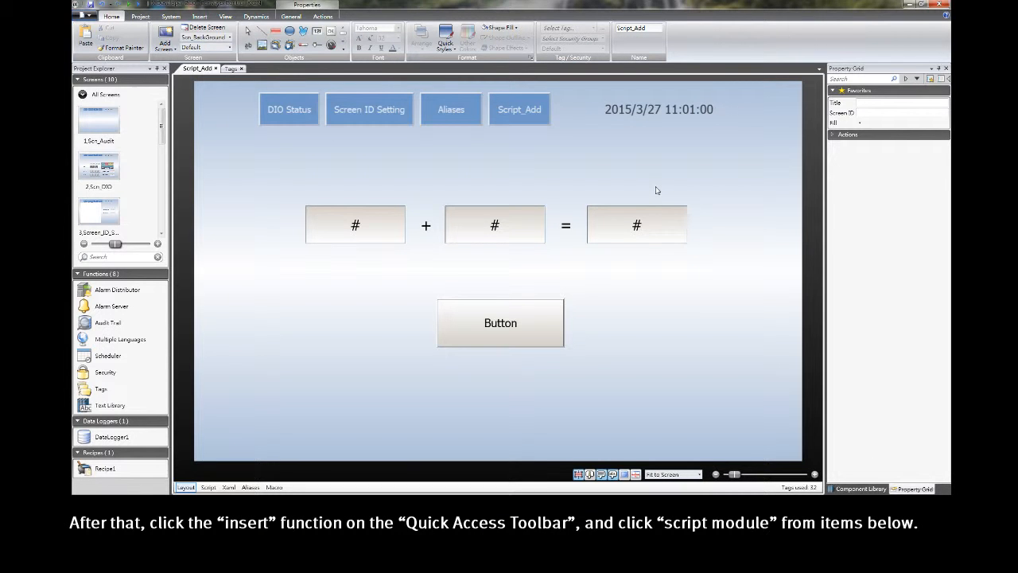
pyautogui.moveTo(557, 174)
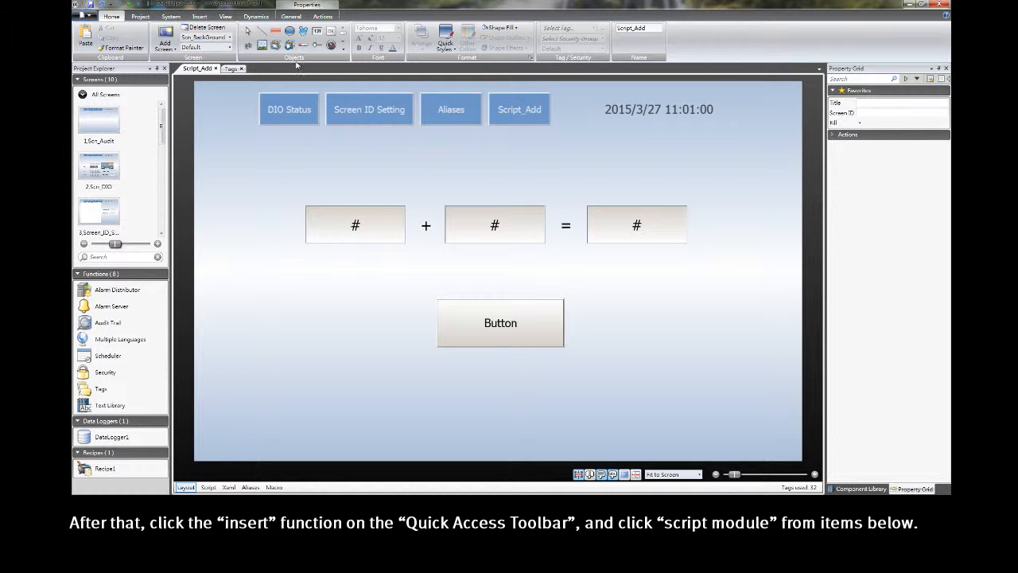
# Step: Insert a Script Module, creating ScriptModule1 with its code editor open
pyautogui.click(199, 15)
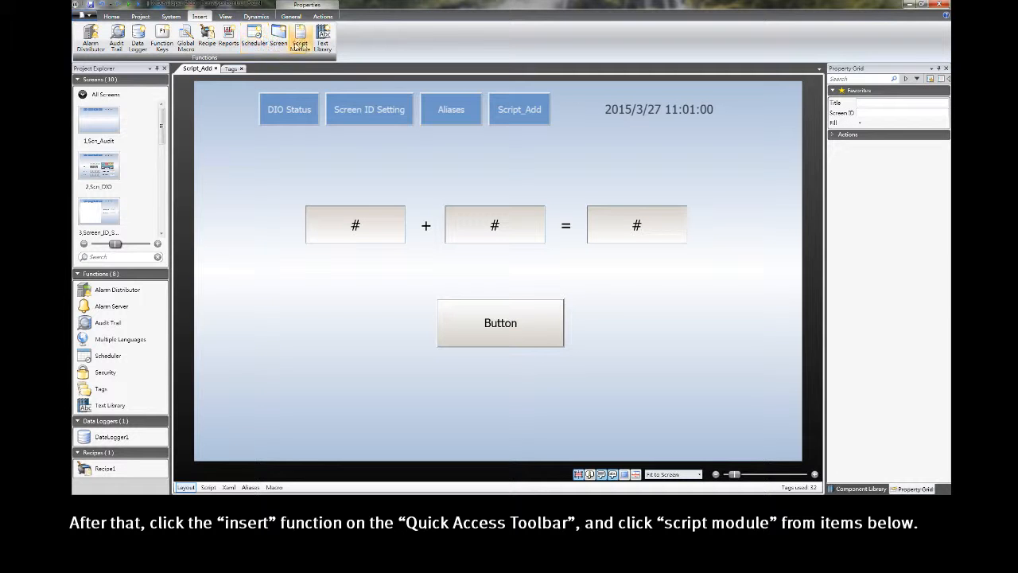
pyautogui.click(300, 38)
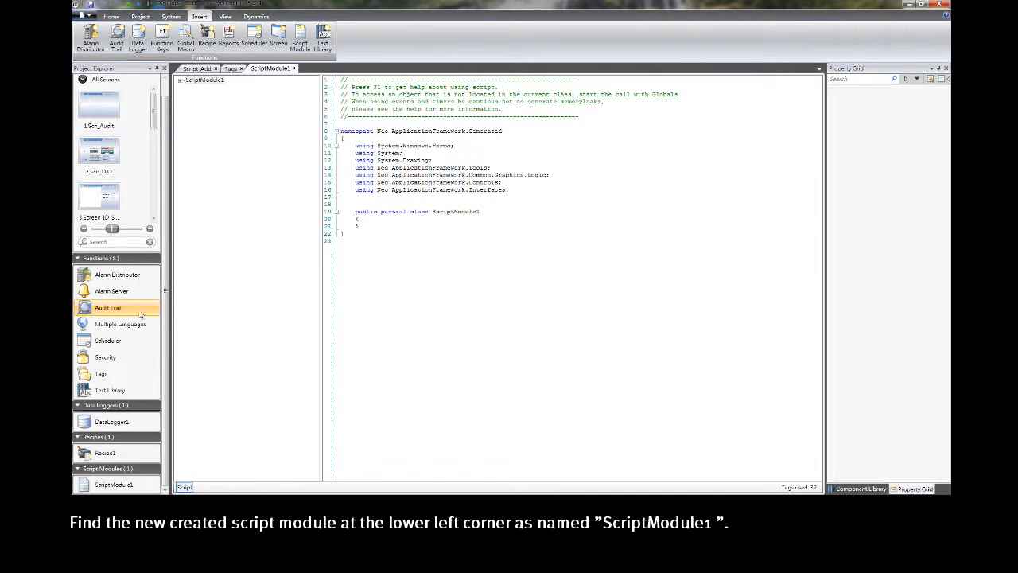
pyautogui.moveTo(107, 340)
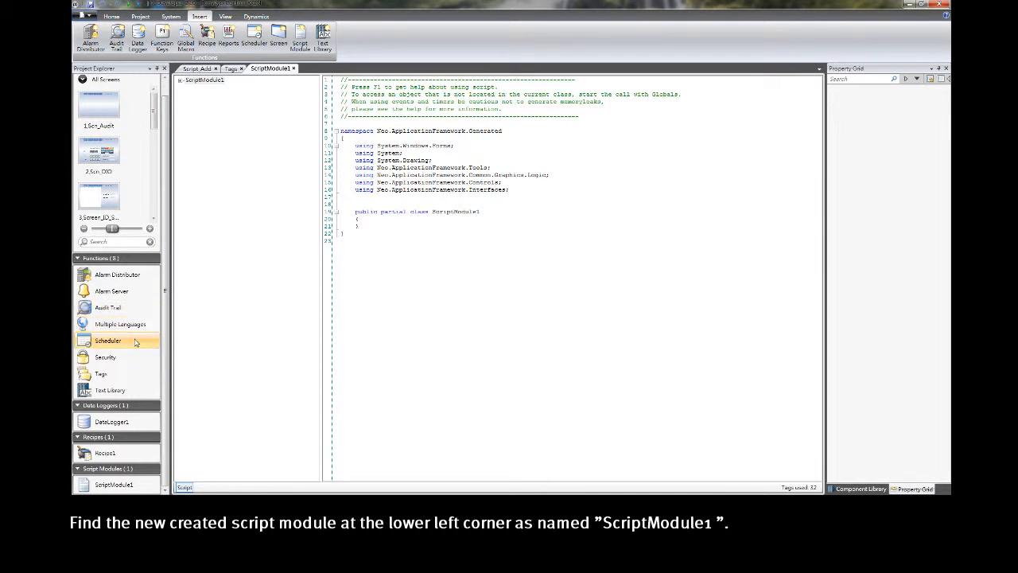
# Step: Write public int Add(int value1, int value2) returning value1 + value2, then return to Script_Add
pyautogui.click(114, 484)
pyautogui.write('public int Add(int value1, int value2 )')
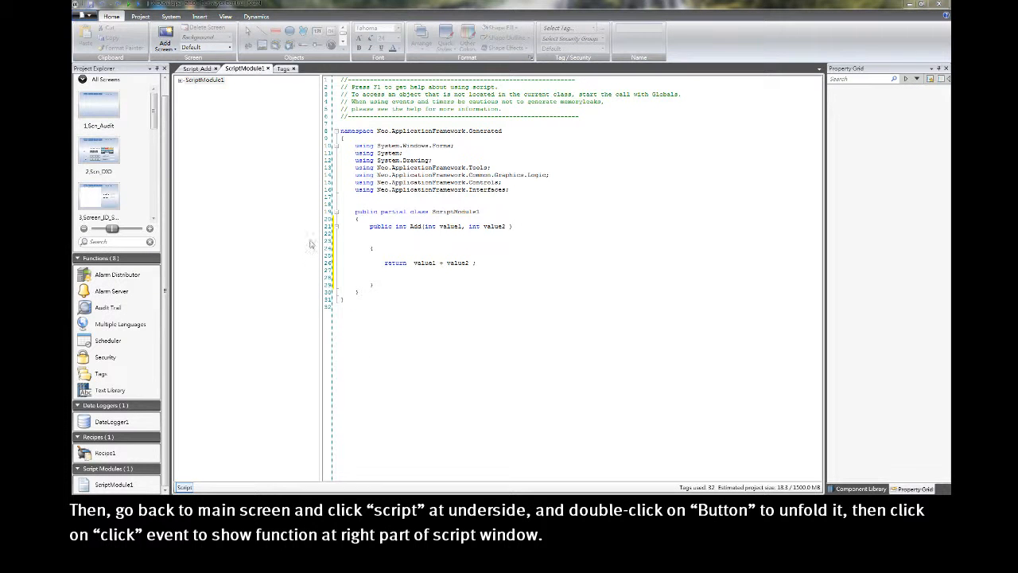
pyautogui.click(197, 69)
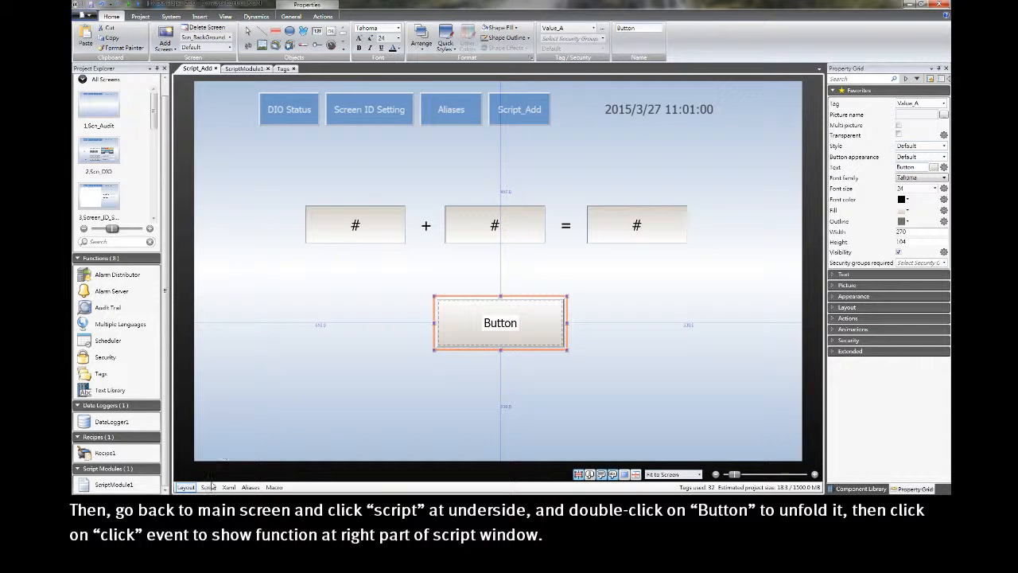
# Step: Create an empty Button_Click handler in the Script_Add screen's script
pyautogui.click(208, 487)
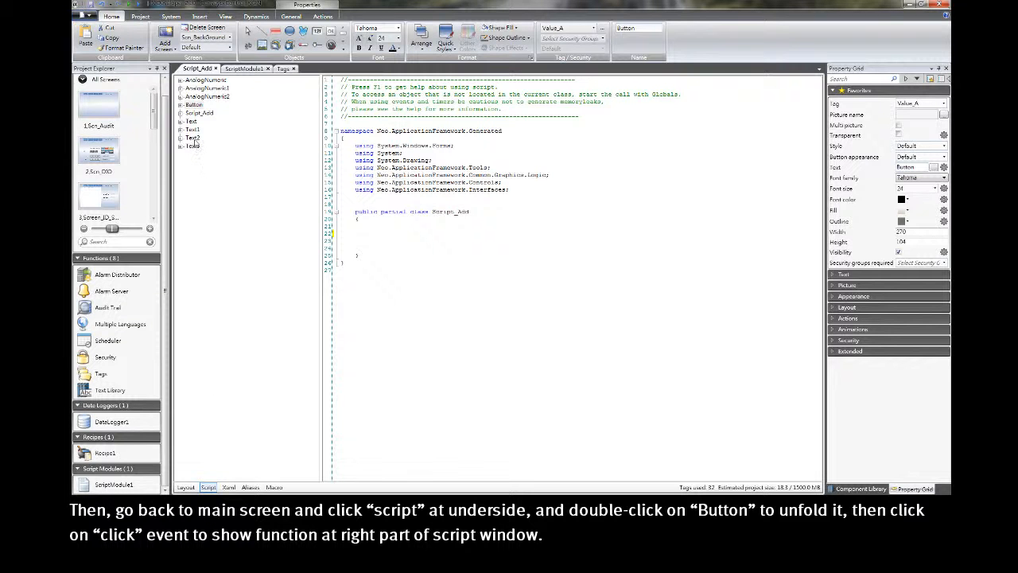
pyautogui.doubleClick(193, 104)
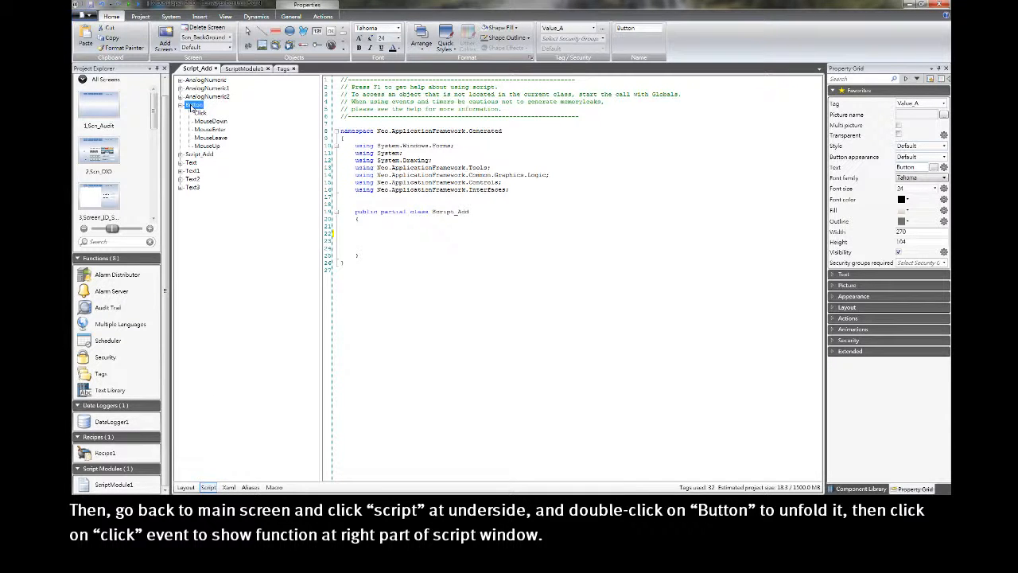
pyautogui.click(199, 113)
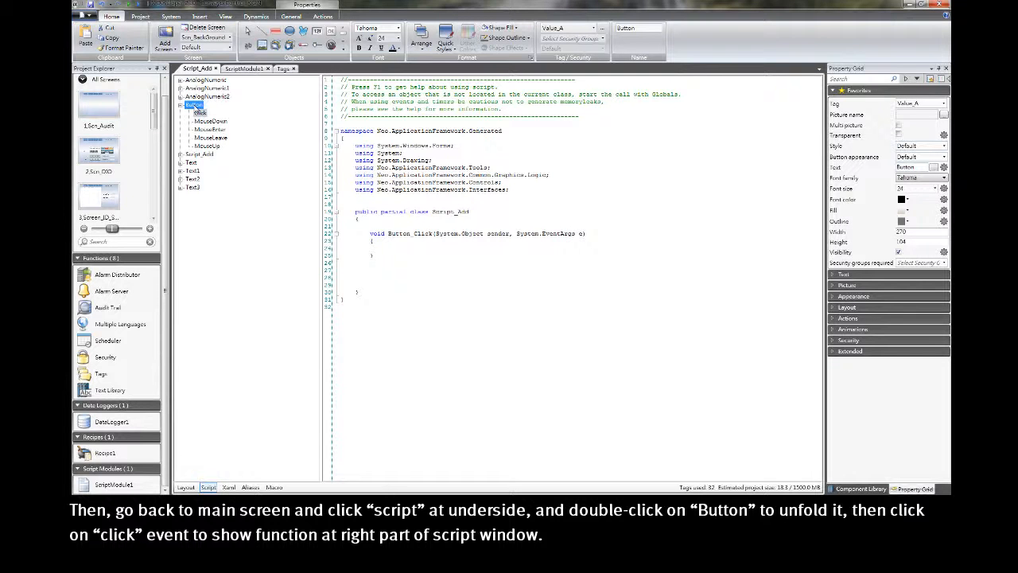
pyautogui.click(200, 112)
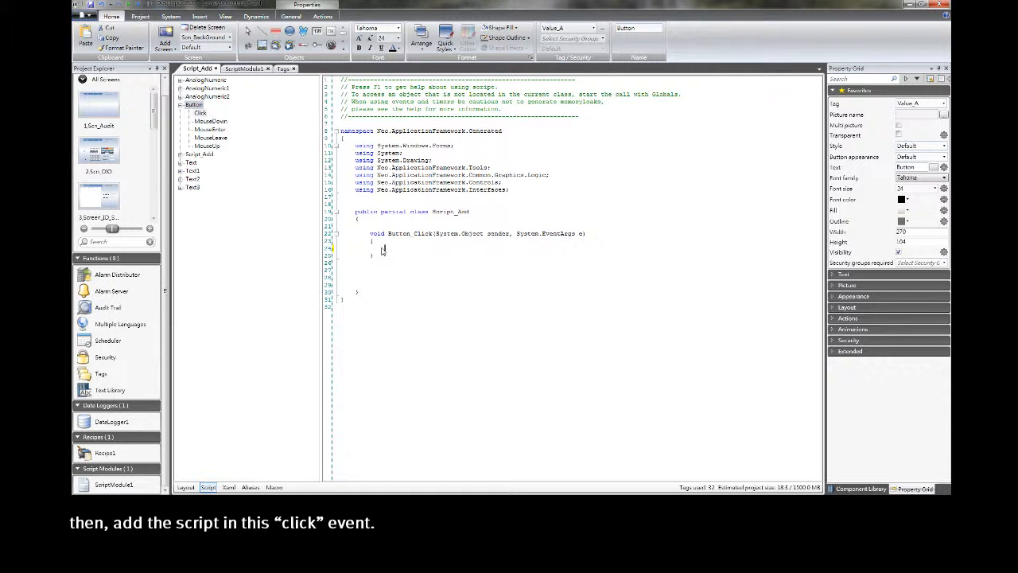
# Step: Make Button_Click set Result to ScriptModule1.Add of Value_A and Value_B
pyautogui.write('Globals.Tags.Result.Value = Globals.ScriptModule1.Add(Globals.Tags.Value_A.Value,Globals.Tags.Value_B.Value);')
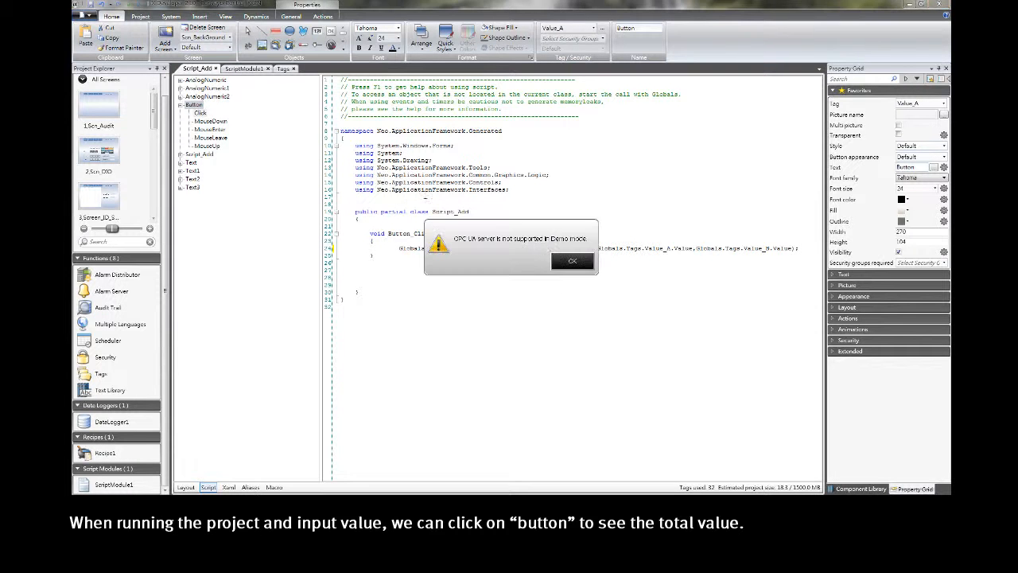
# Step: Dismiss the demo-mode warning, enter 8 in the first field, and select the second field
pyautogui.click(572, 260)
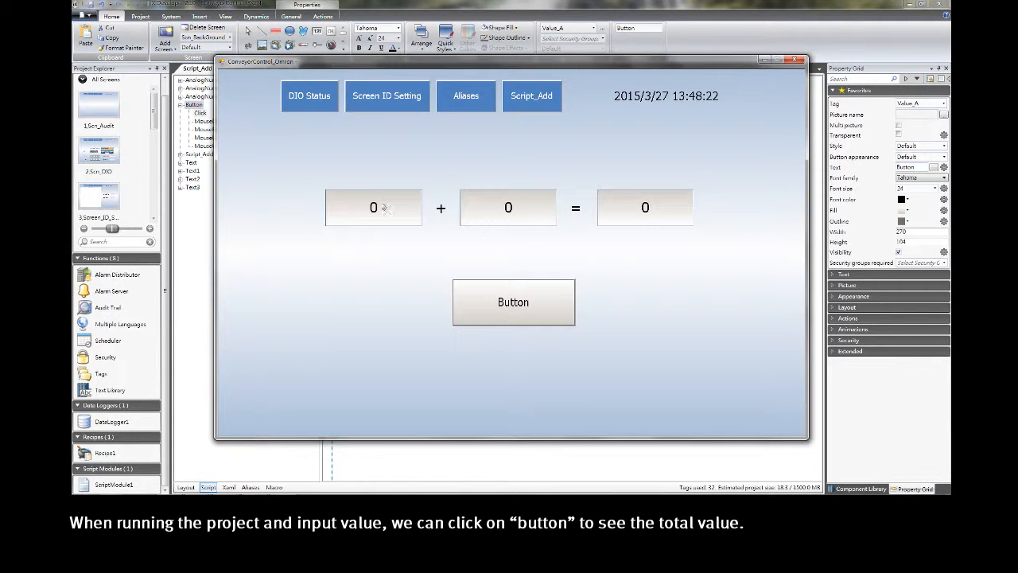
pyautogui.click(373, 206)
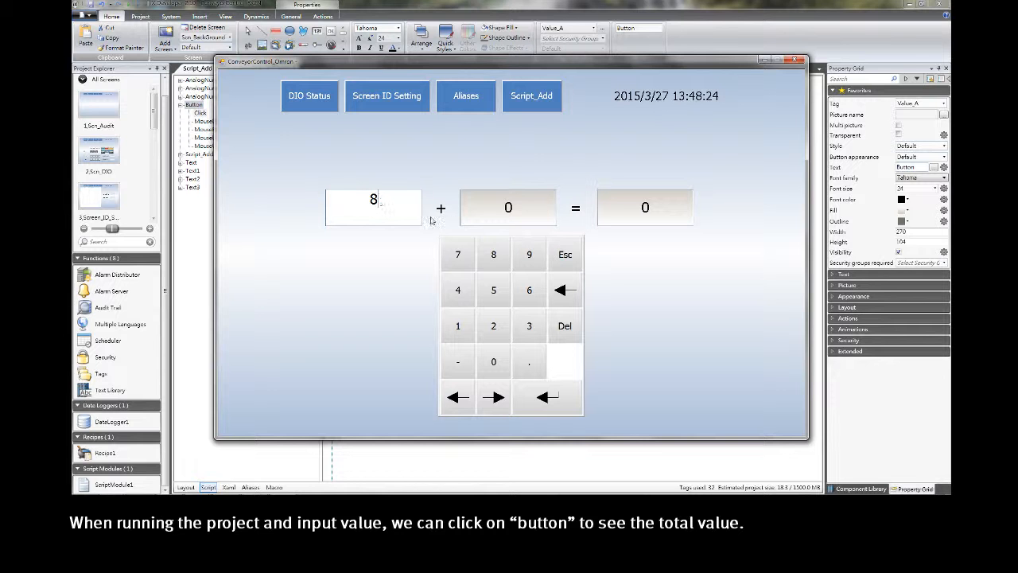
pyautogui.click(508, 207)
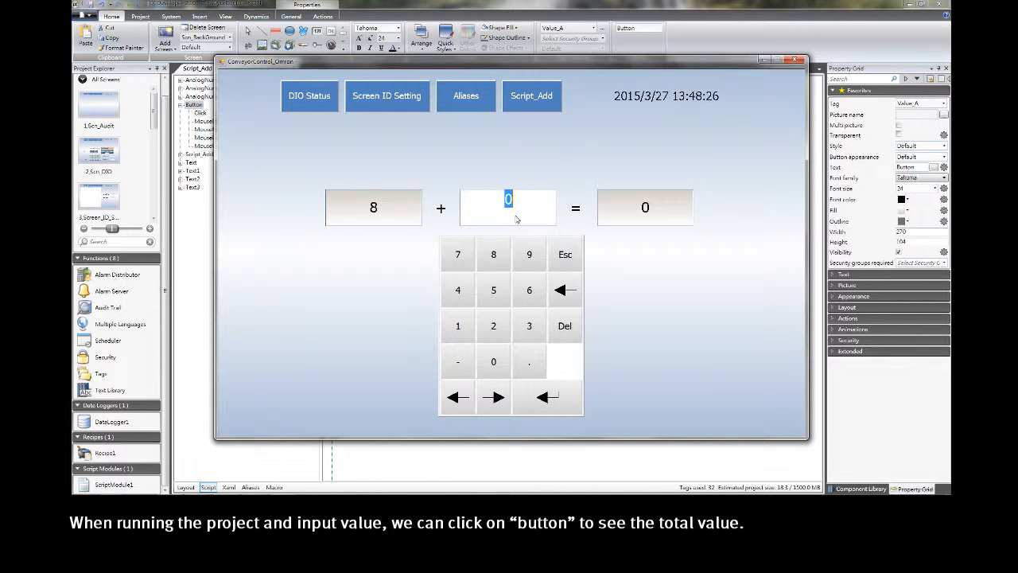